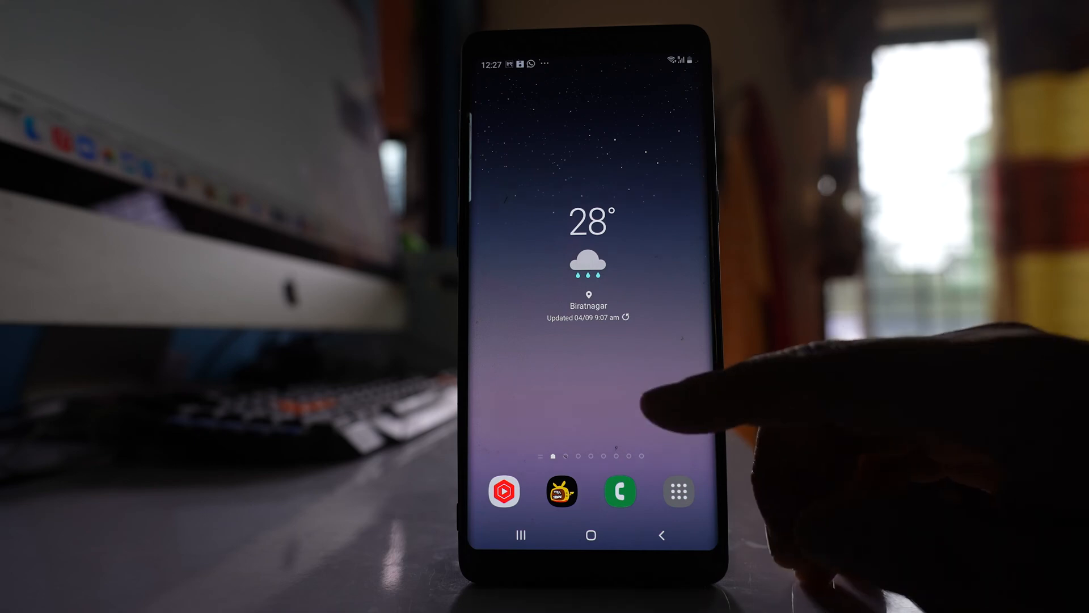
- Open the launcher's app drawer listing all installed apps
left_click(678, 492)
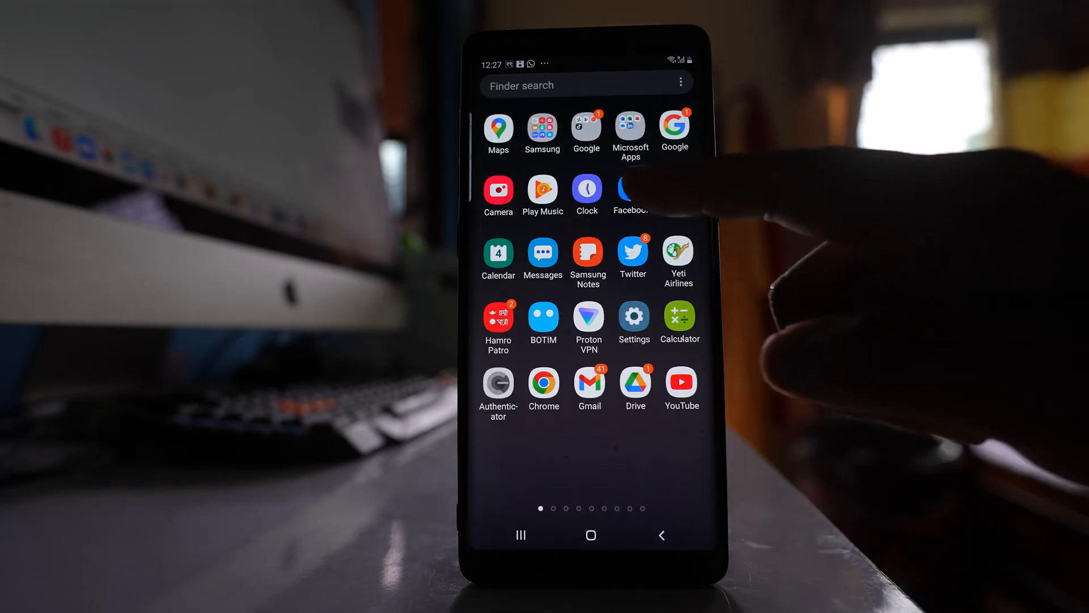
- Launch Facebook and reach the 'Stories you've muted' page via Settings & privacy > Stories
left_click(629, 190)
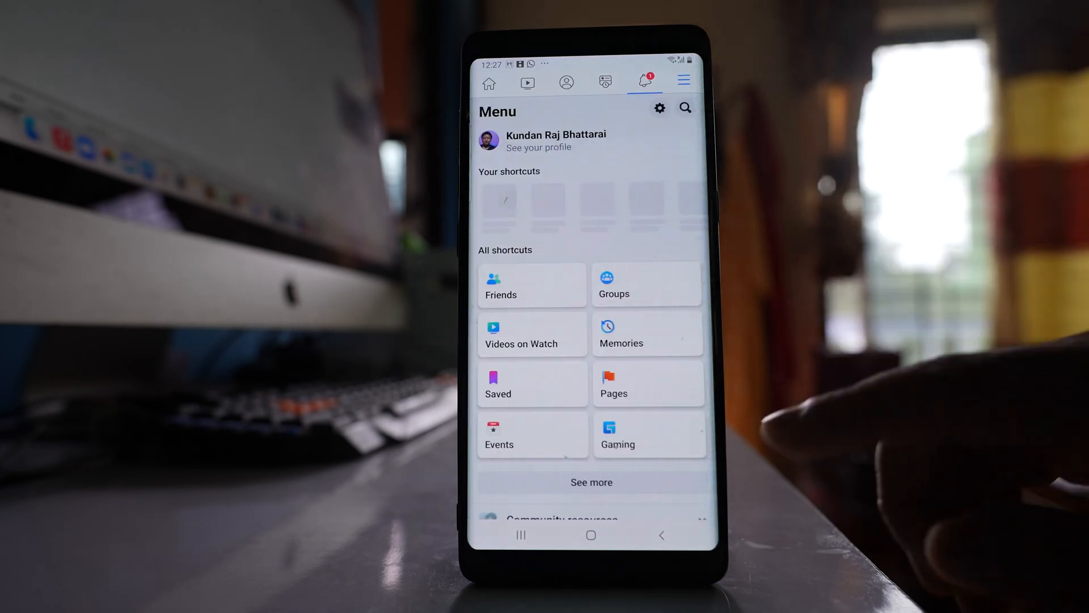
scroll("down", 3)
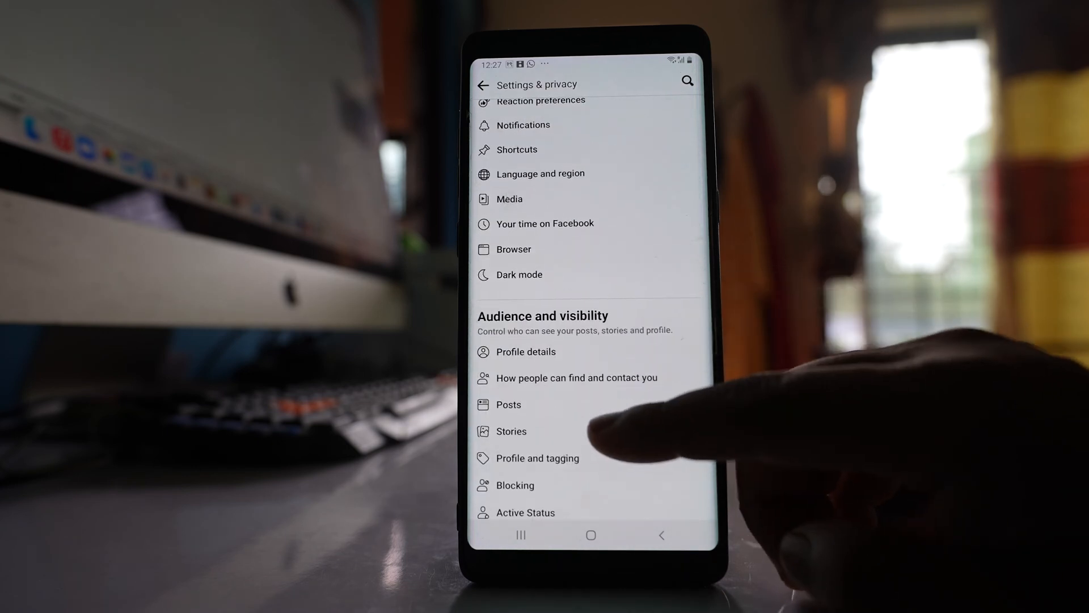
left_click(511, 432)
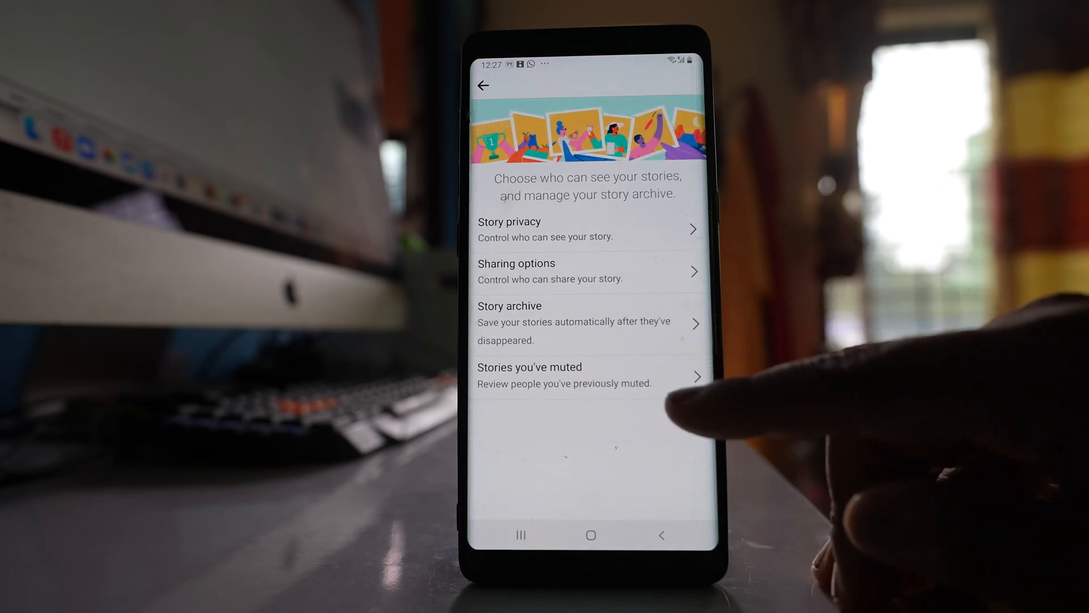
left_click(586, 375)
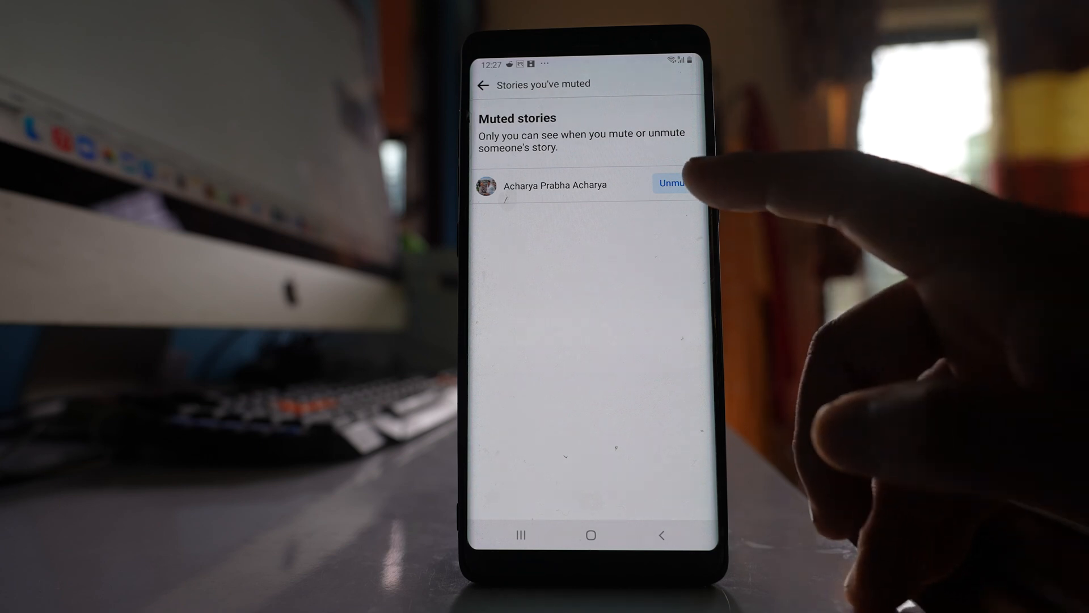
- Unmute the single listed contact's story so its button now reads Mute
left_click(671, 183)
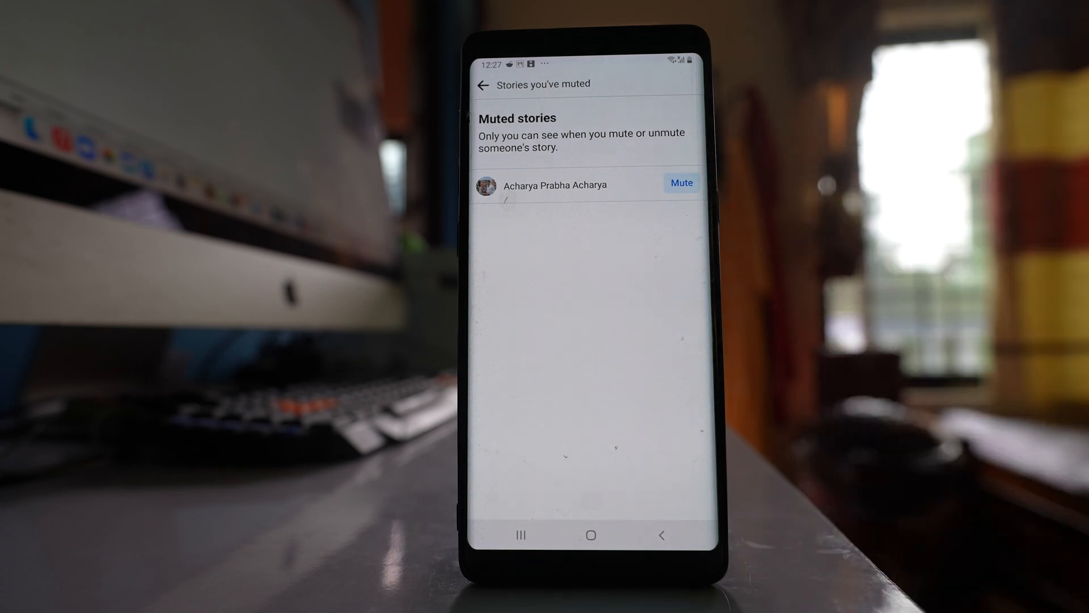